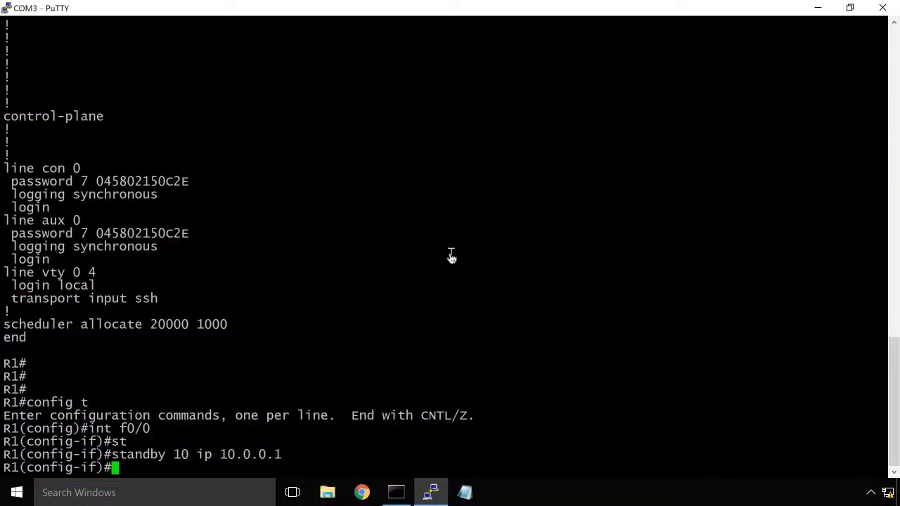
Set IP SLA 10 timeout to 1000, schedule it forever starting now, and show the ping results.
type("do show run | i ip sla")
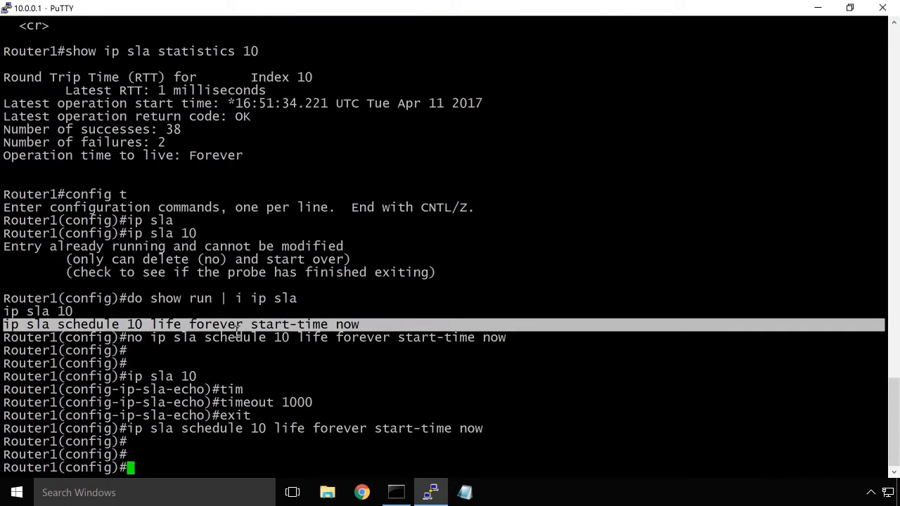
type("exit")
type("show")
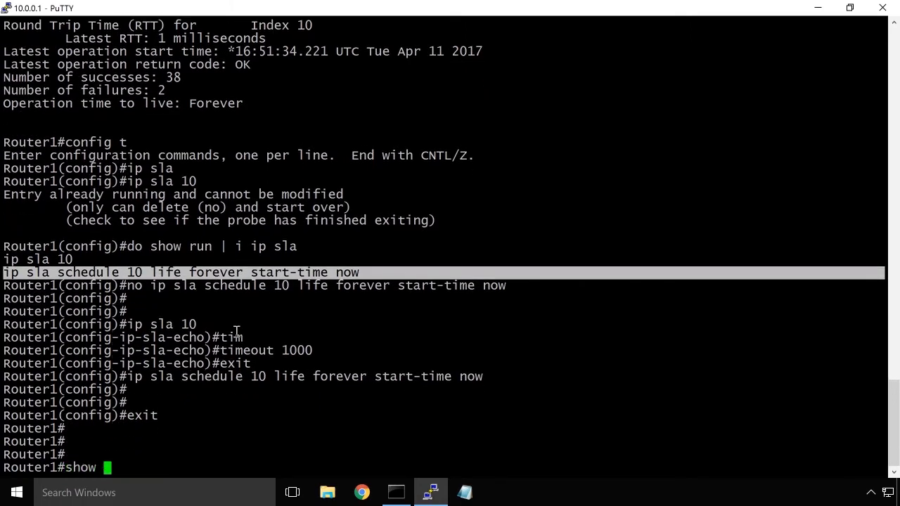
left_click(396, 492)
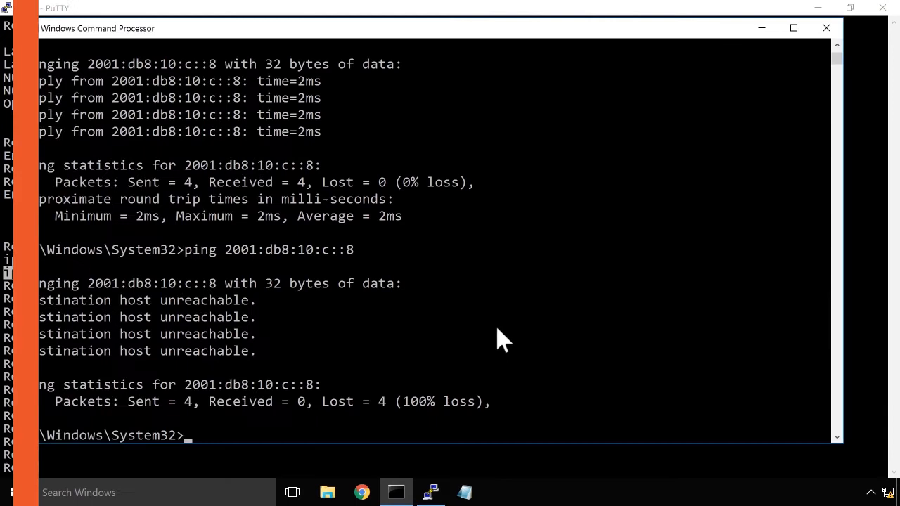